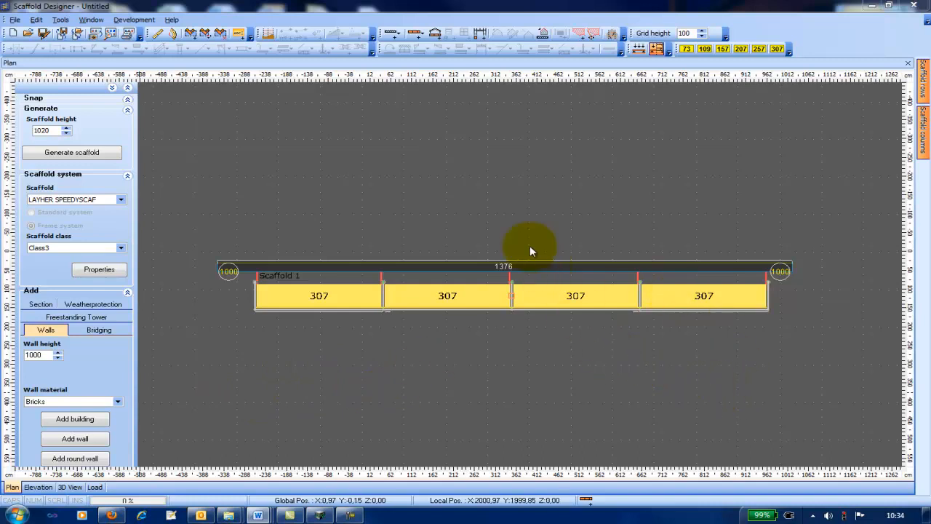
mouse_move(503, 328)
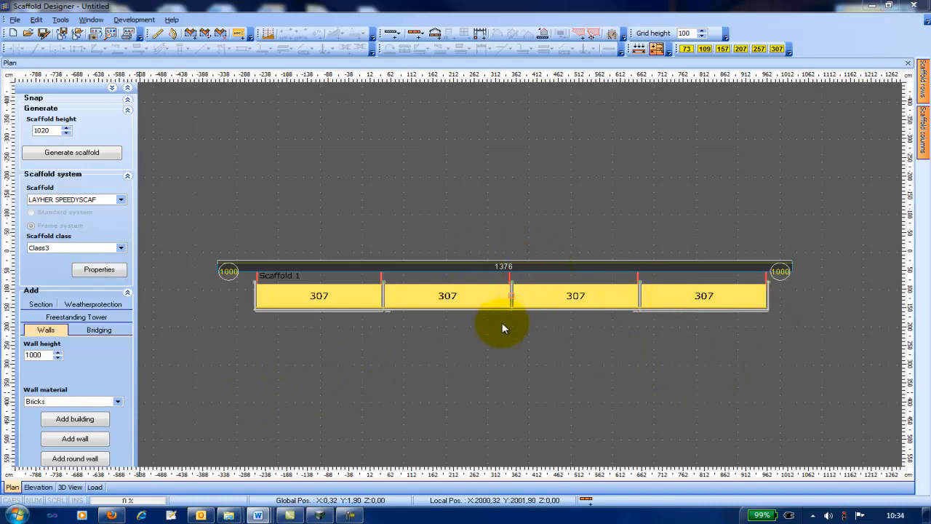
mouse_move(398, 286)
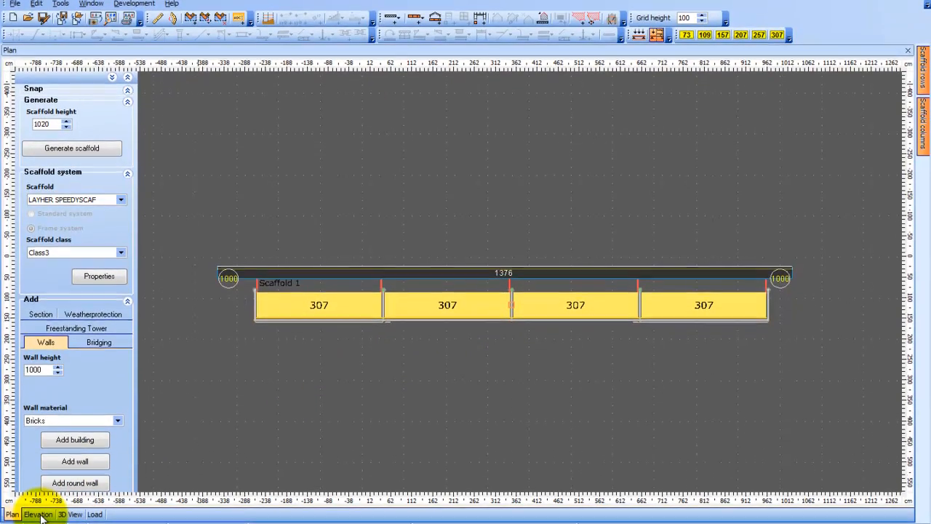
- Switch to the elevation view and add a gap in the second bay
click(37, 515)
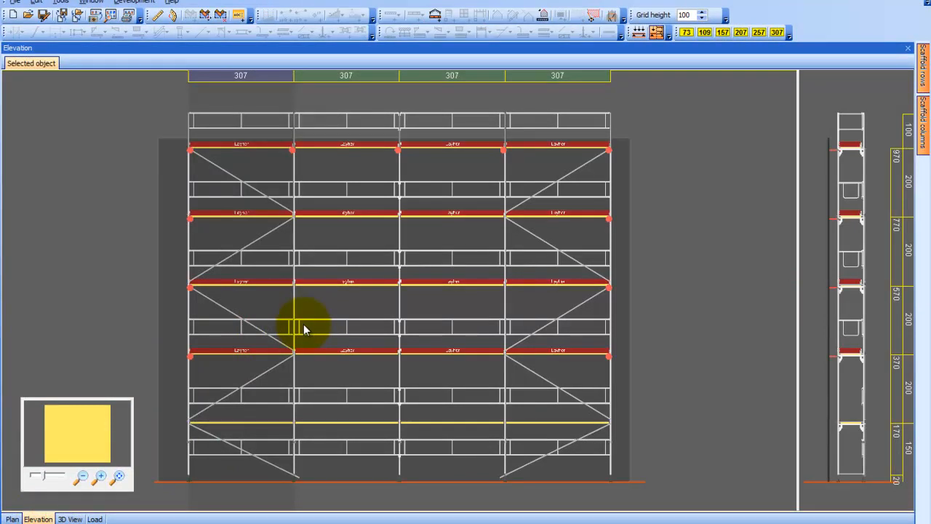
mouse_move(315, 326)
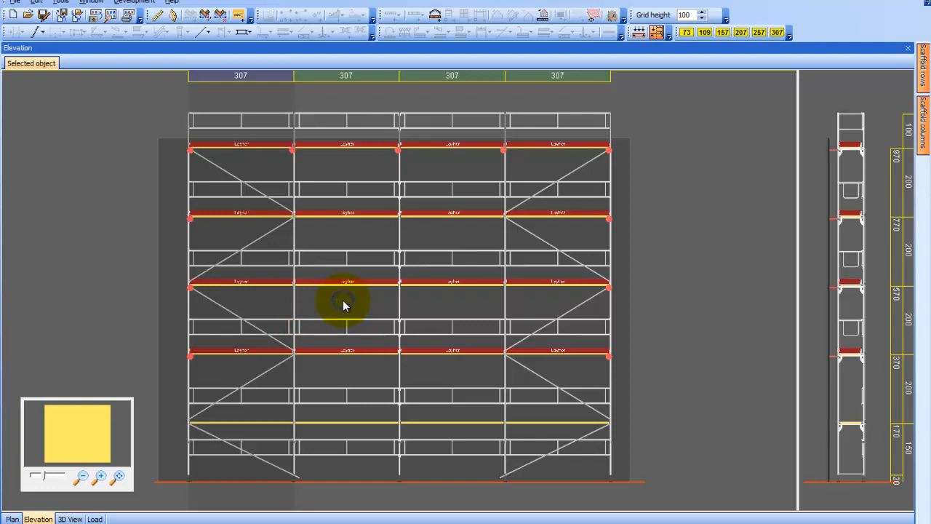
right_click(345, 306)
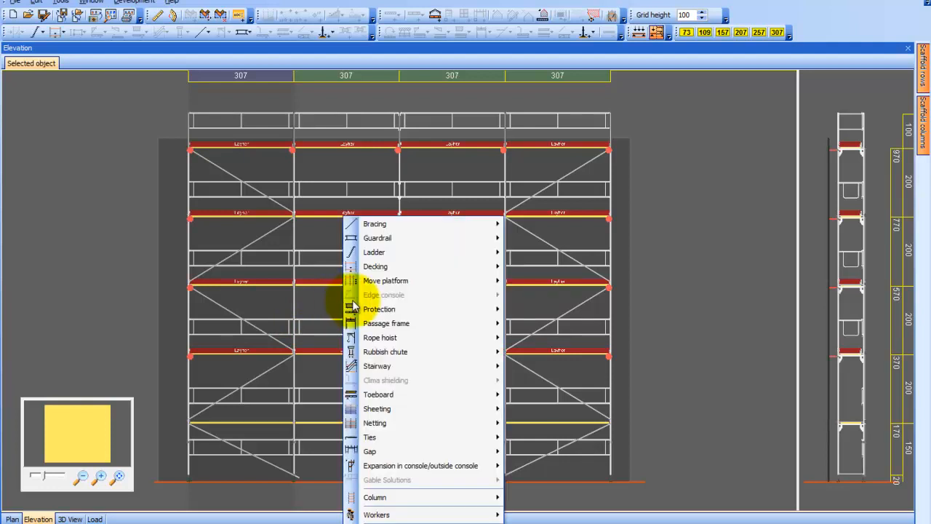
mouse_move(426, 451)
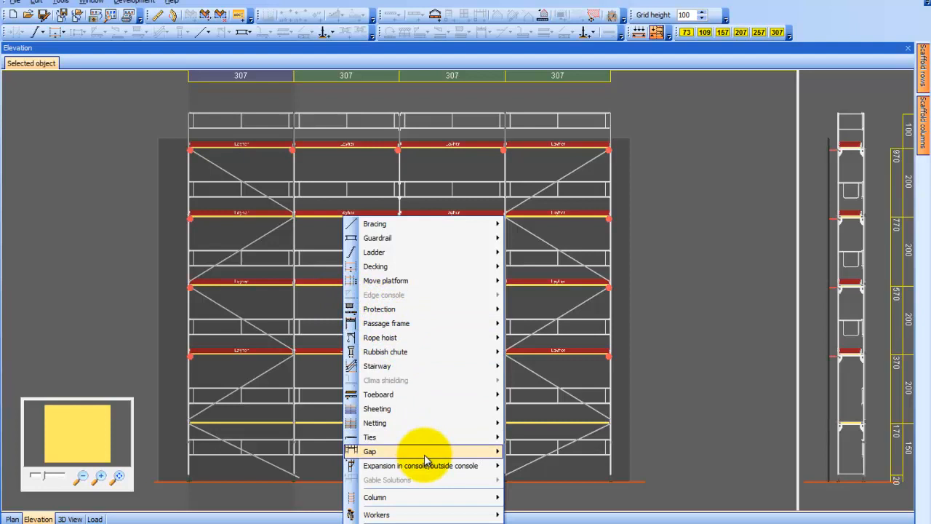
mouse_move(424, 451)
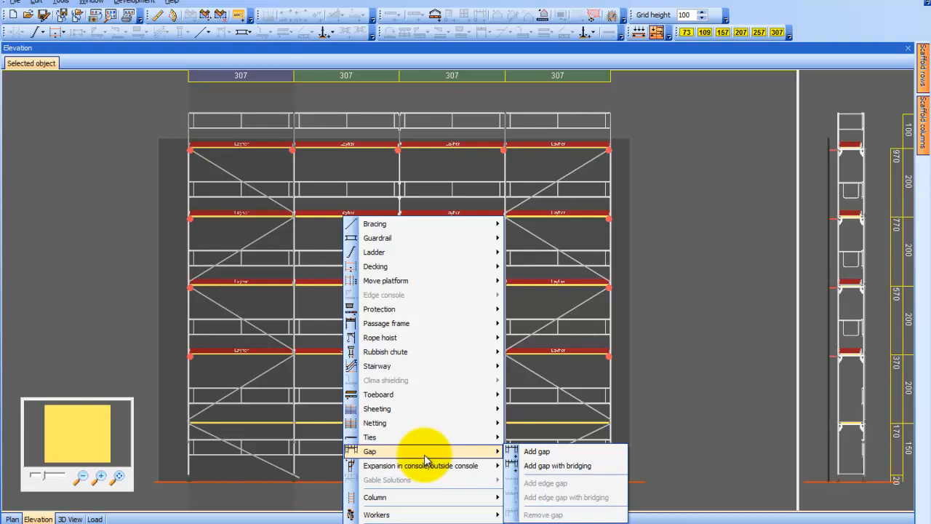
mouse_move(535, 451)
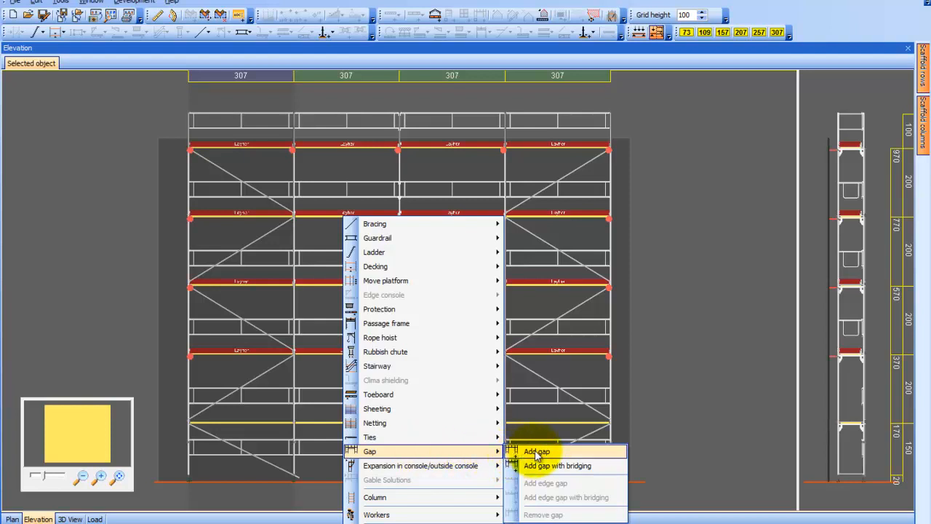
mouse_move(551, 455)
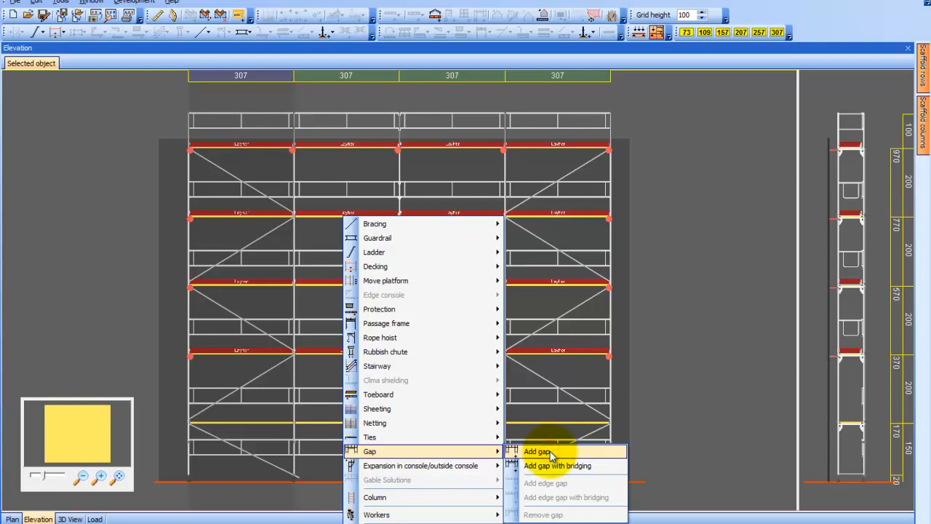
click(542, 451)
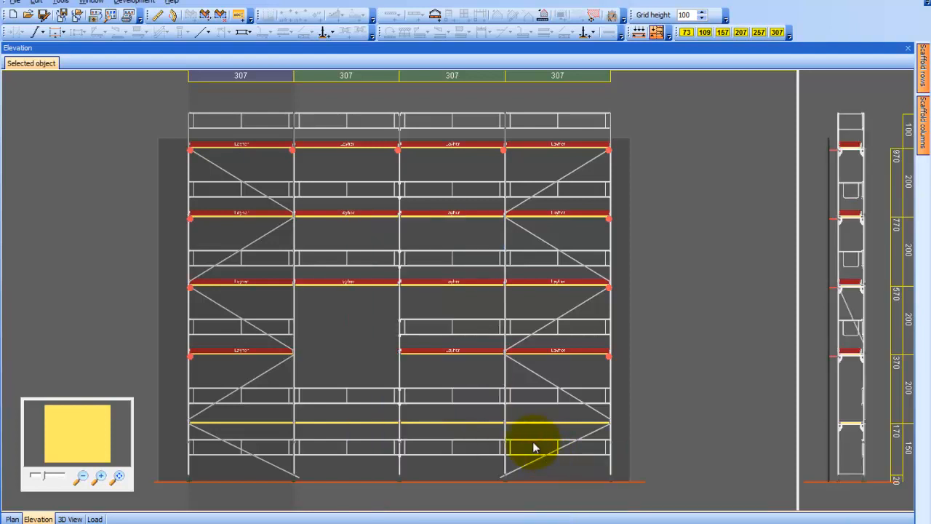
mouse_move(361, 362)
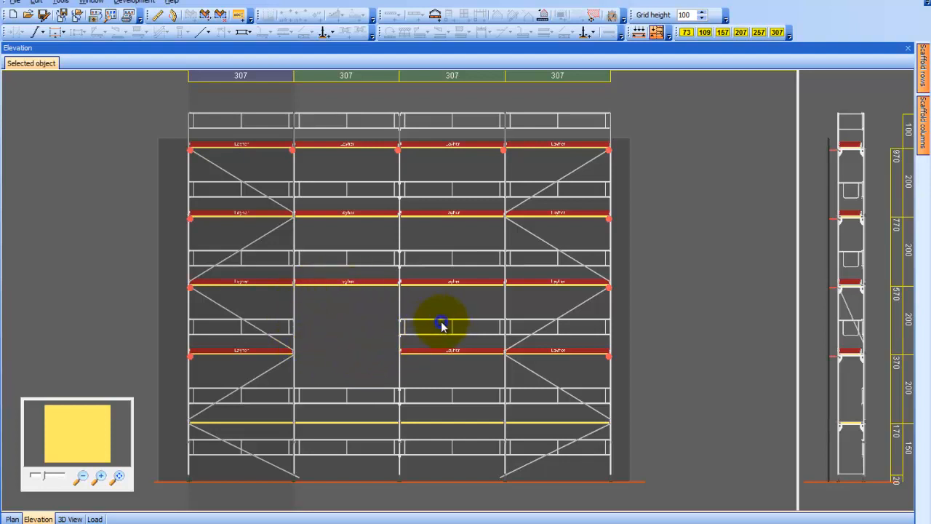
- Add a gap with a lattice bridging beam in the third bay
right_click(440, 325)
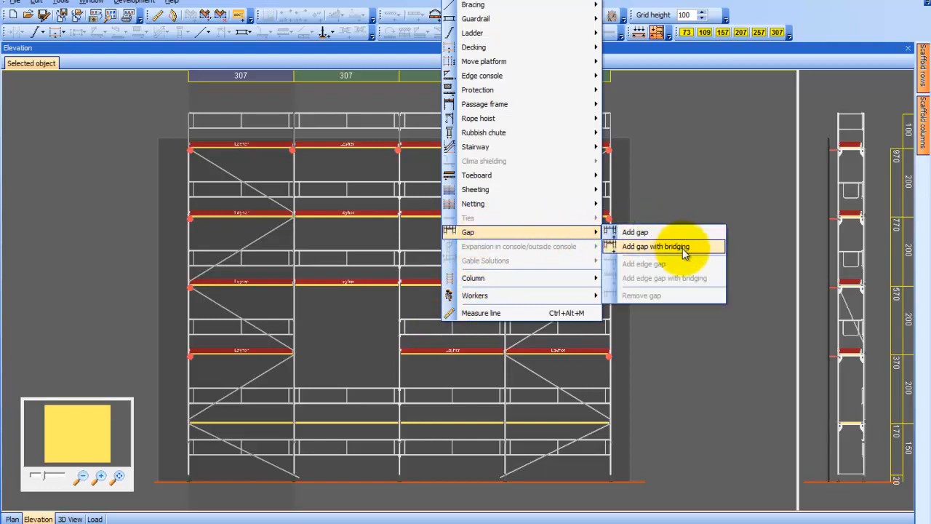
click(656, 246)
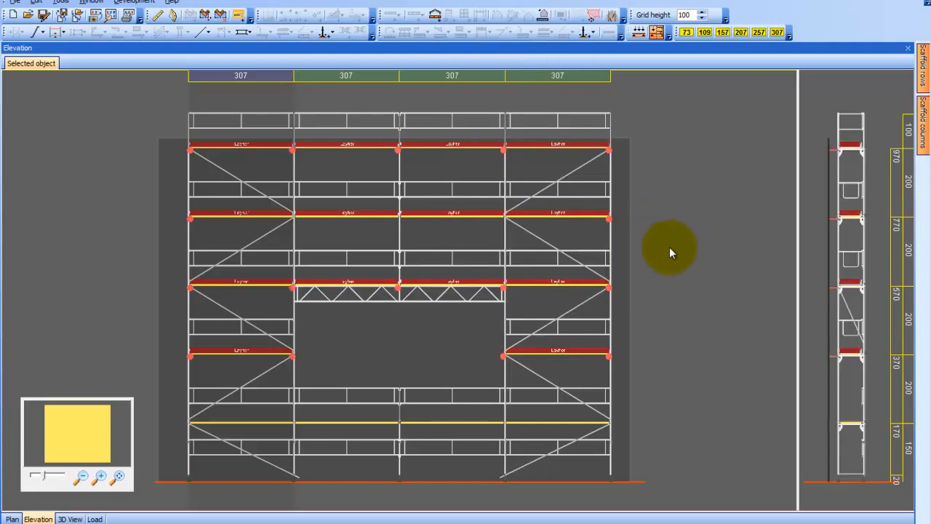
mouse_move(325, 368)
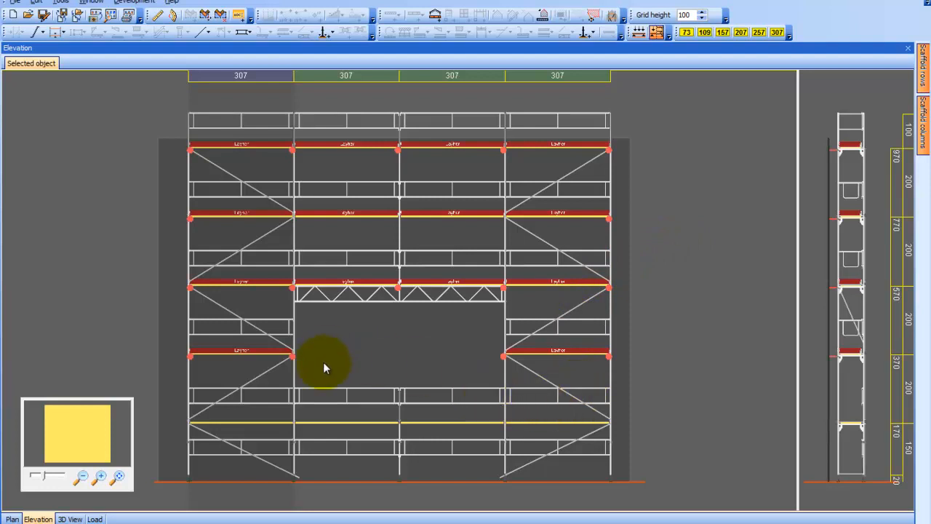
mouse_move(476, 333)
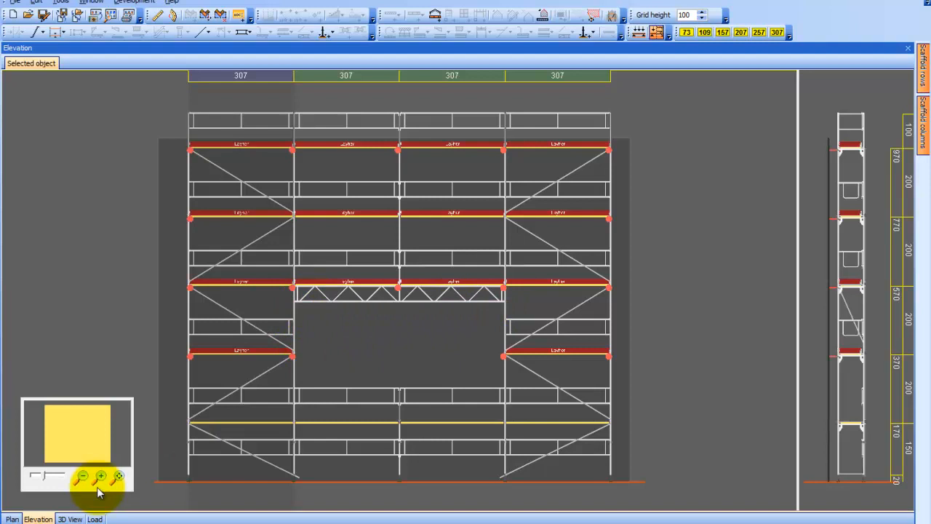
mouse_move(489, 304)
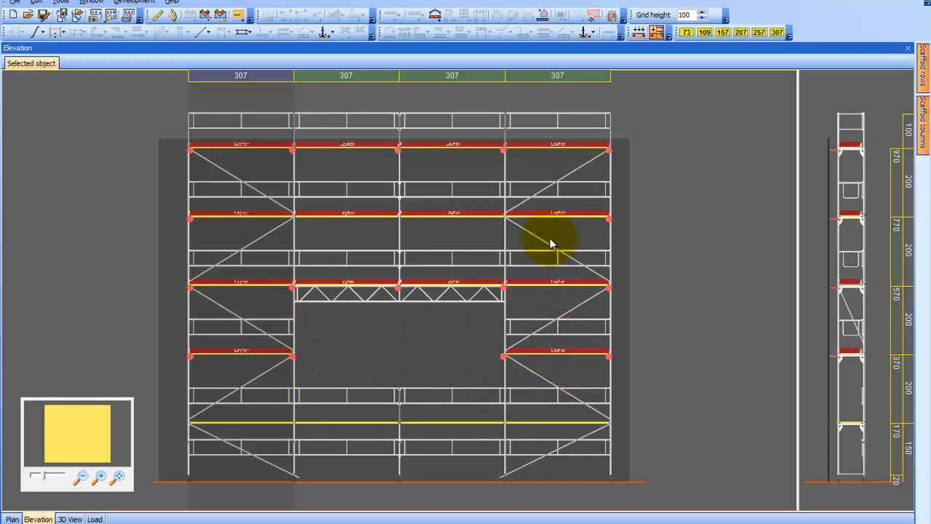
- Add an edge gap with bridging to the rightmost bay
right_click(550, 244)
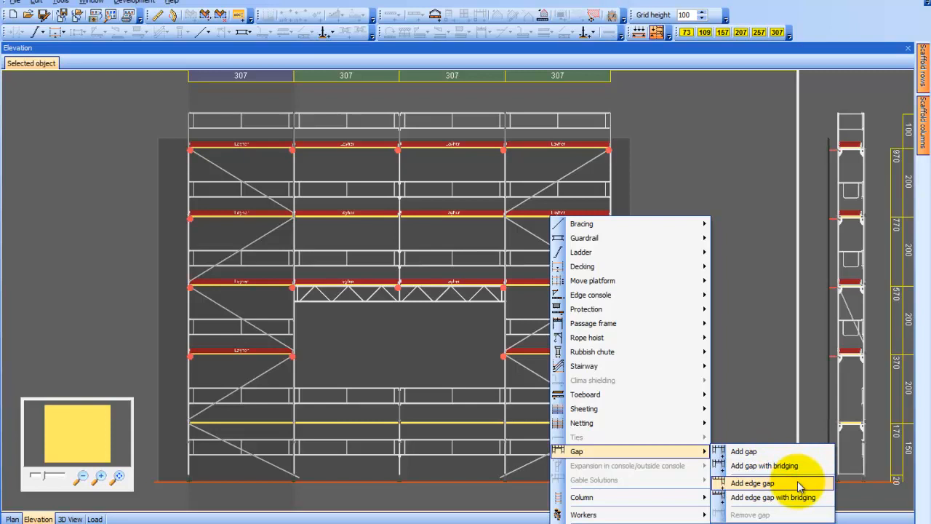
mouse_move(800, 497)
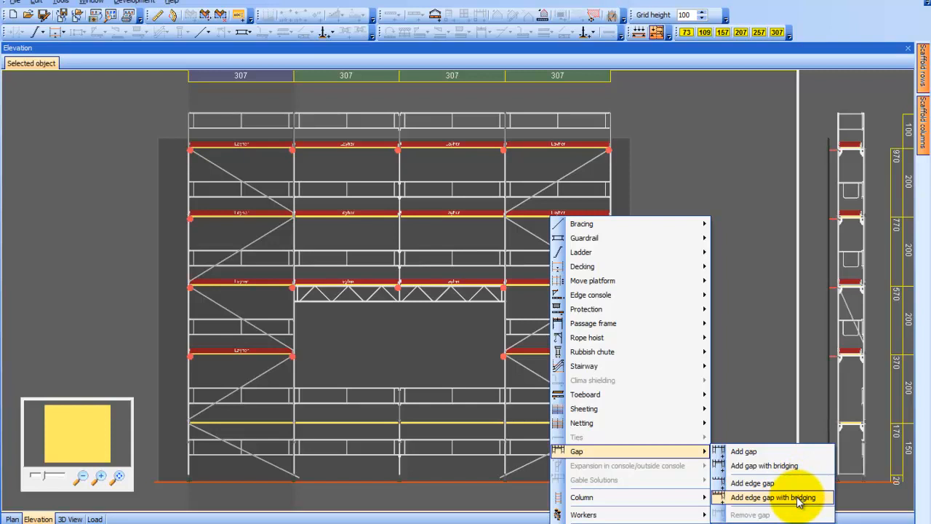
click(772, 496)
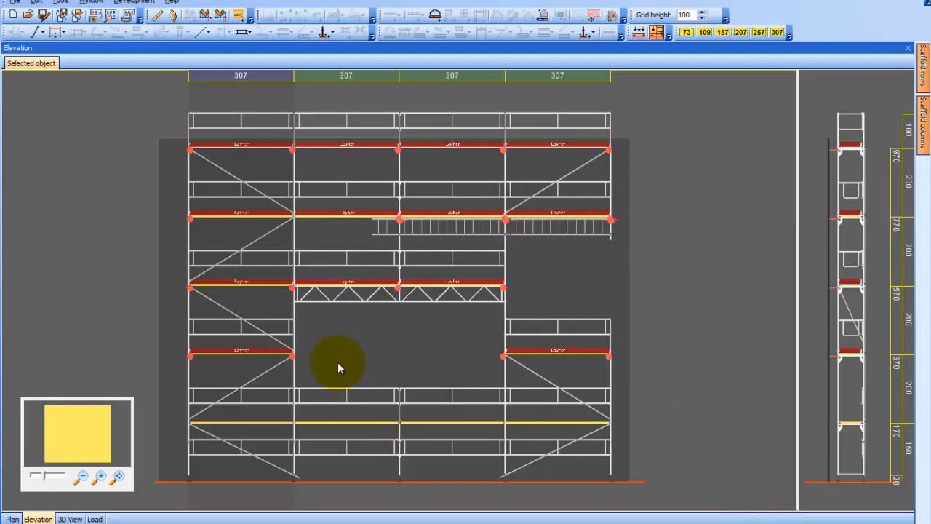
mouse_move(349, 417)
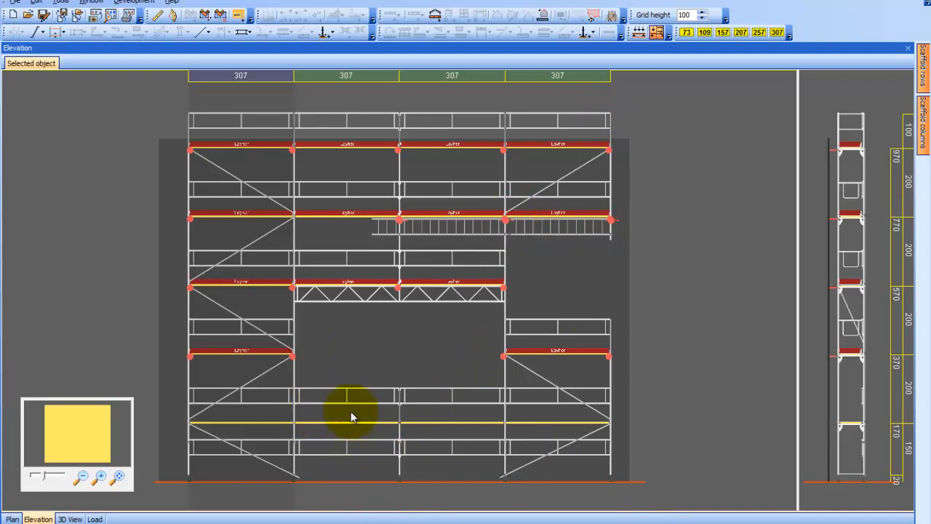
mouse_move(356, 424)
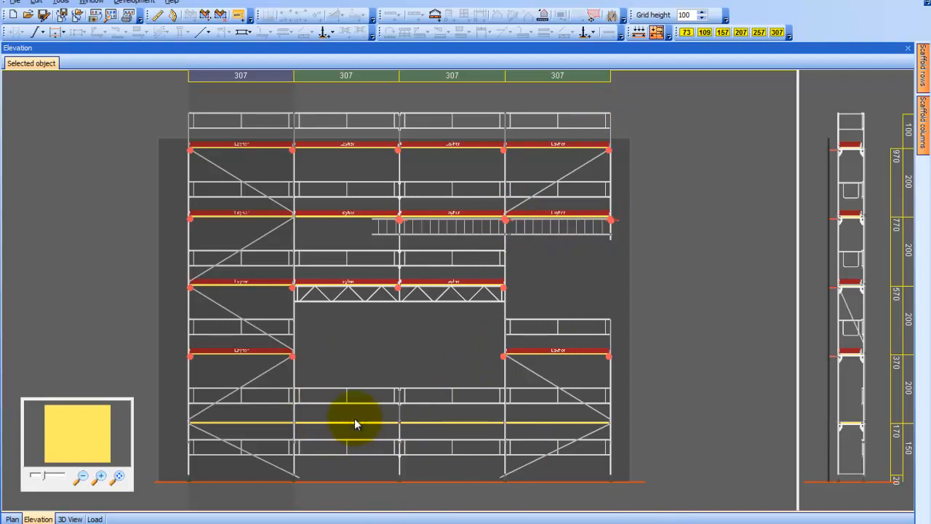
- Add a plain gap in the lower middle bays, then re-add a bridged gap across them
right_click(355, 424)
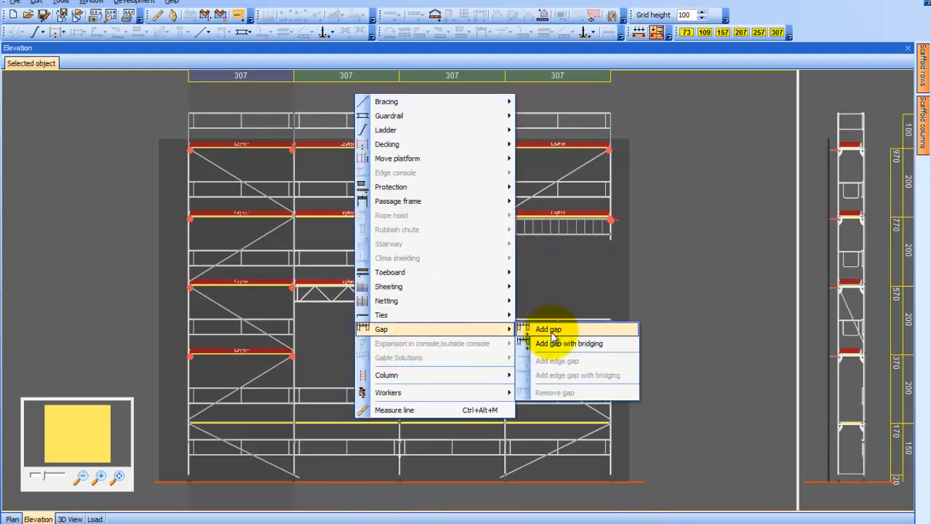
click(546, 329)
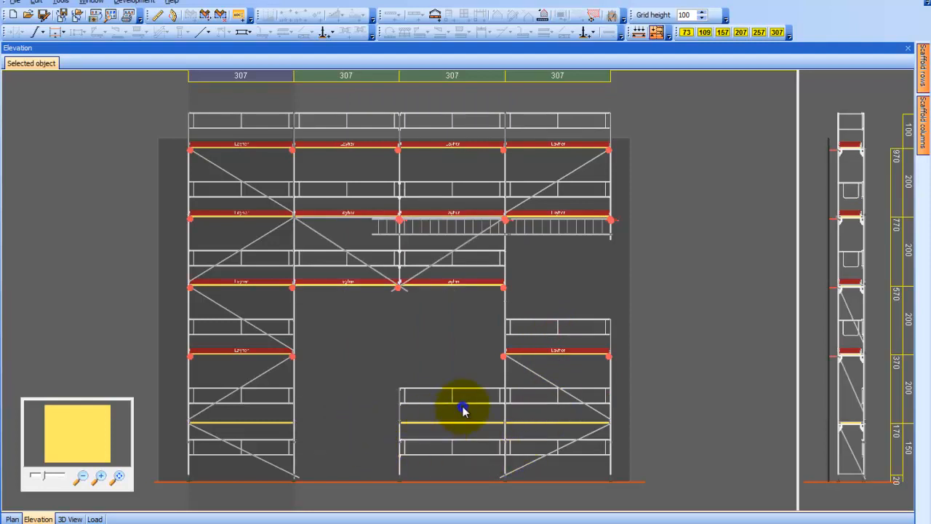
right_click(461, 409)
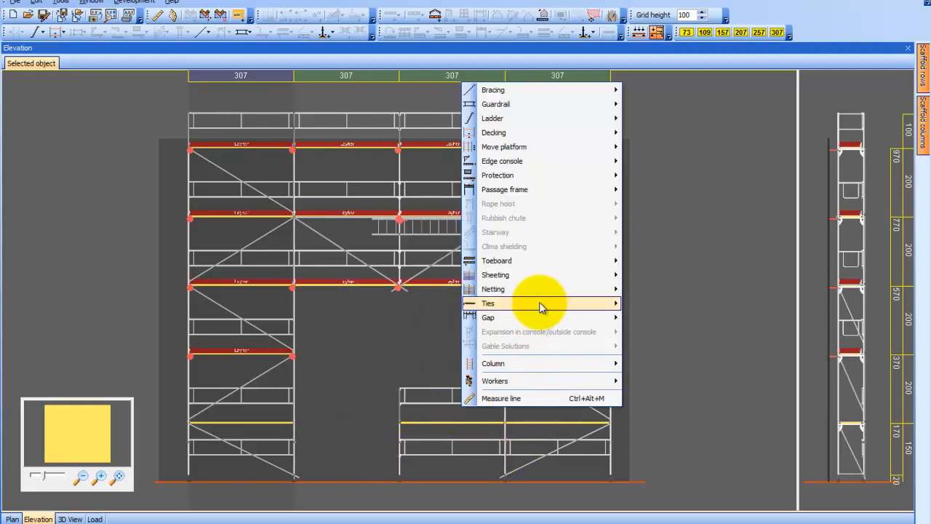
mouse_move(487, 317)
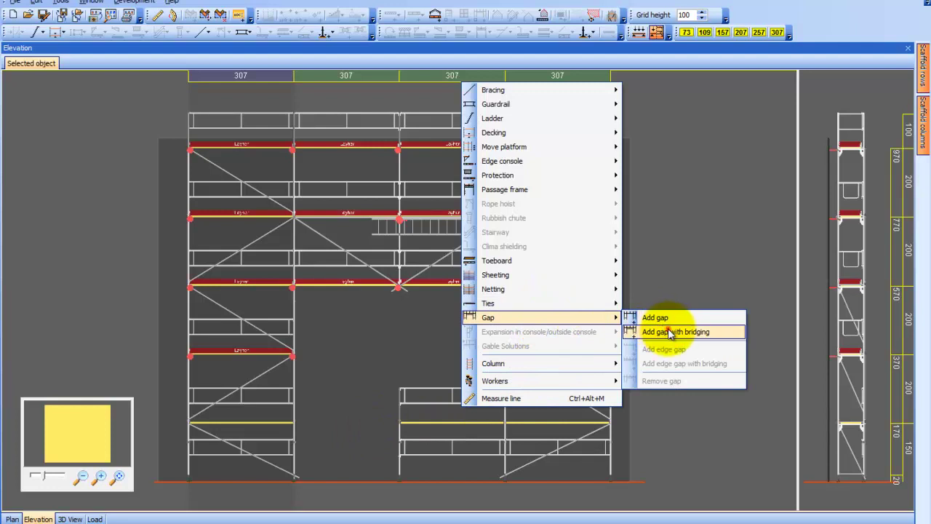
click(672, 330)
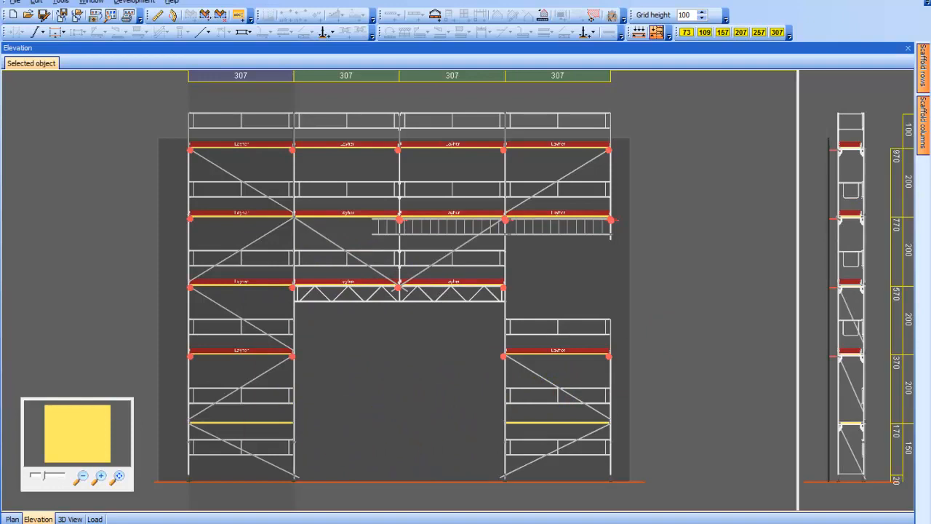
- Switch to the 3D view and orbit around the scaffolded wall from angled and side-on viewpoints
click(70, 518)
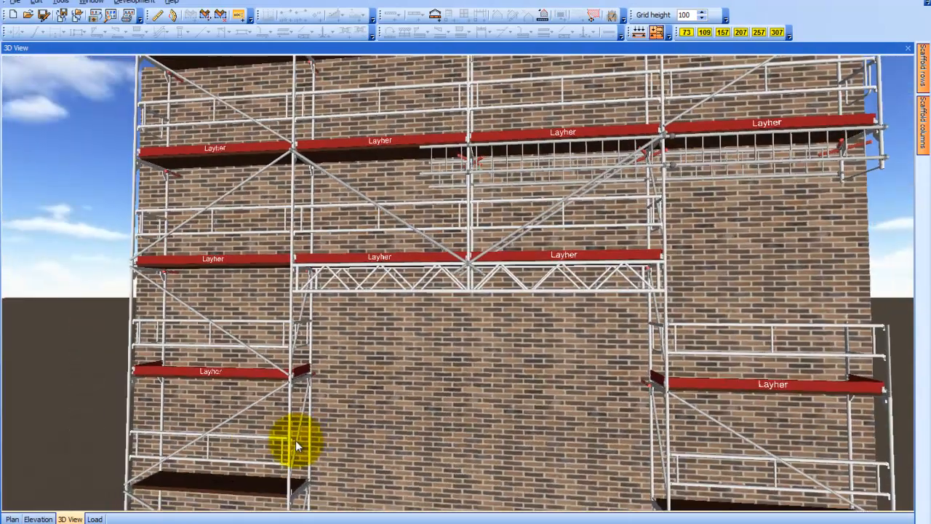
drag(294, 444, 695, 422)
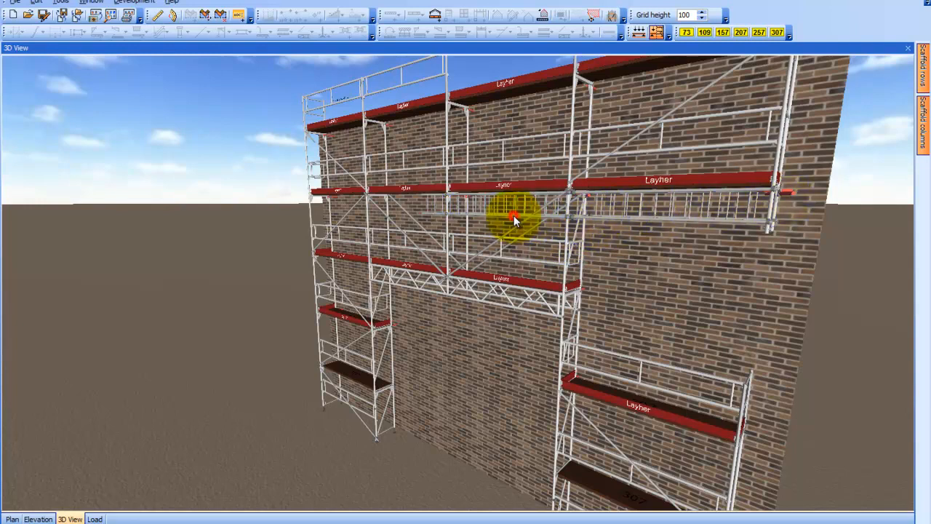
click(513, 215)
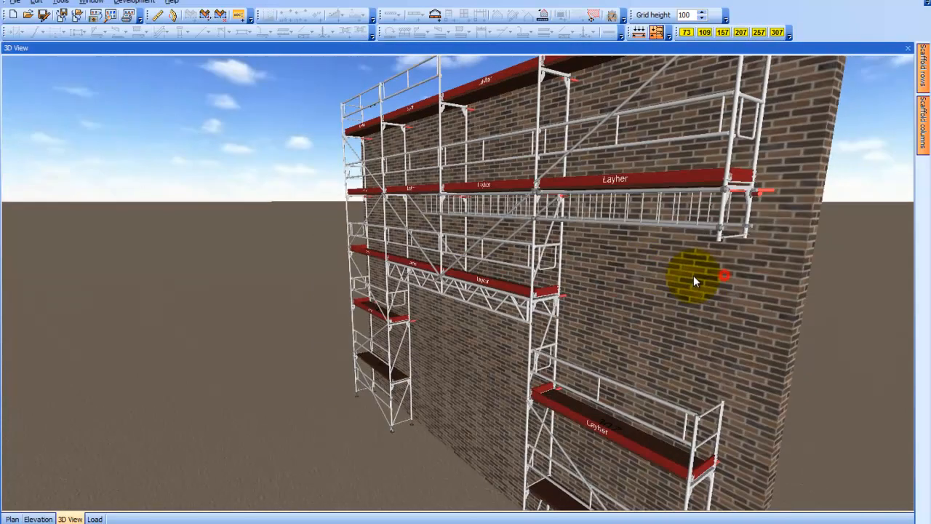
drag(695, 280, 629, 284)
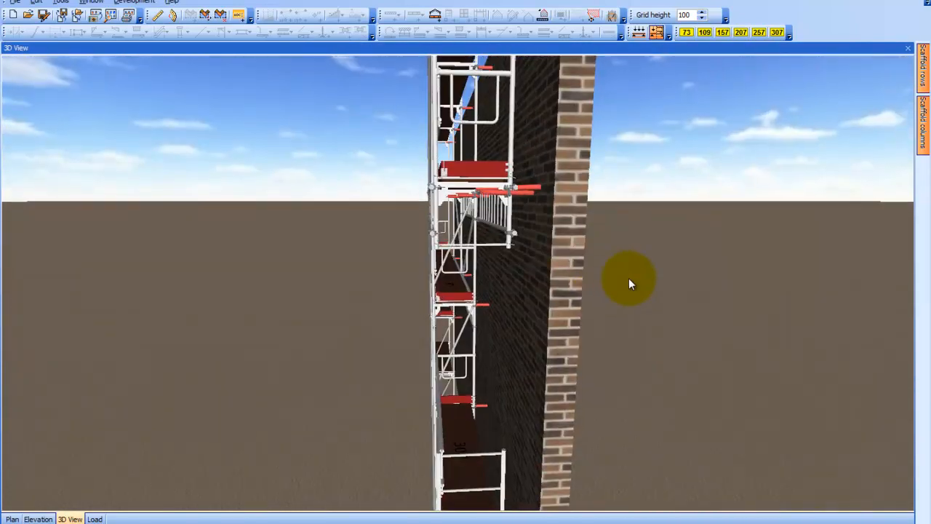